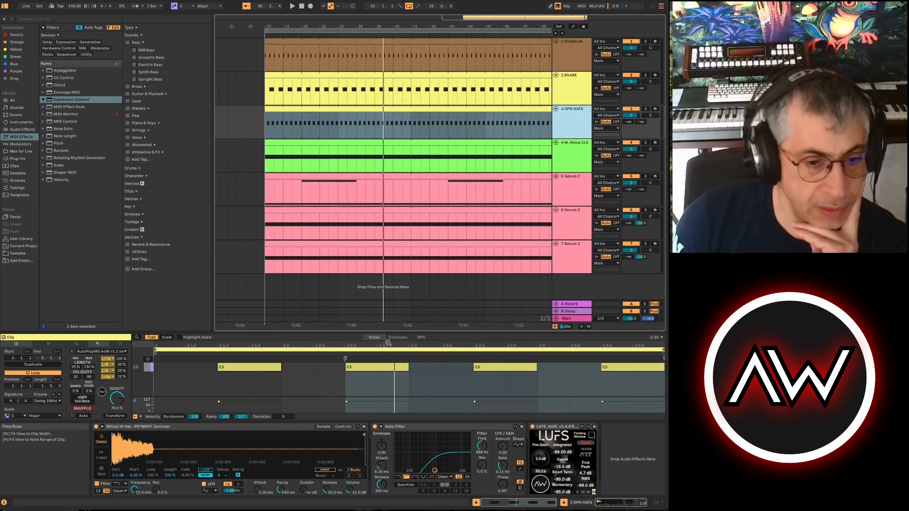
{"action": "mouse_move", "coordinate": [363, 350]}
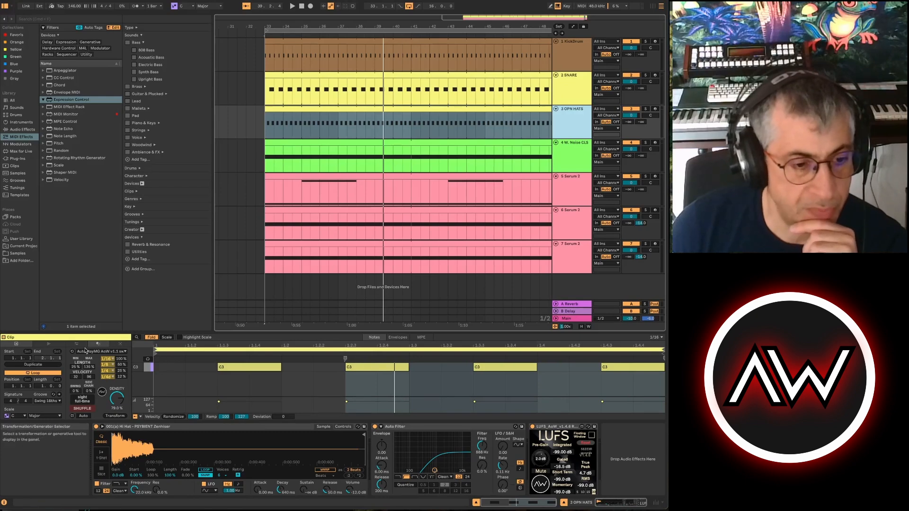
Step: View the Serum 2 clips in turn, ending on track 7's single long C3 note
{"action": "left_click", "coordinate": [103, 352]}
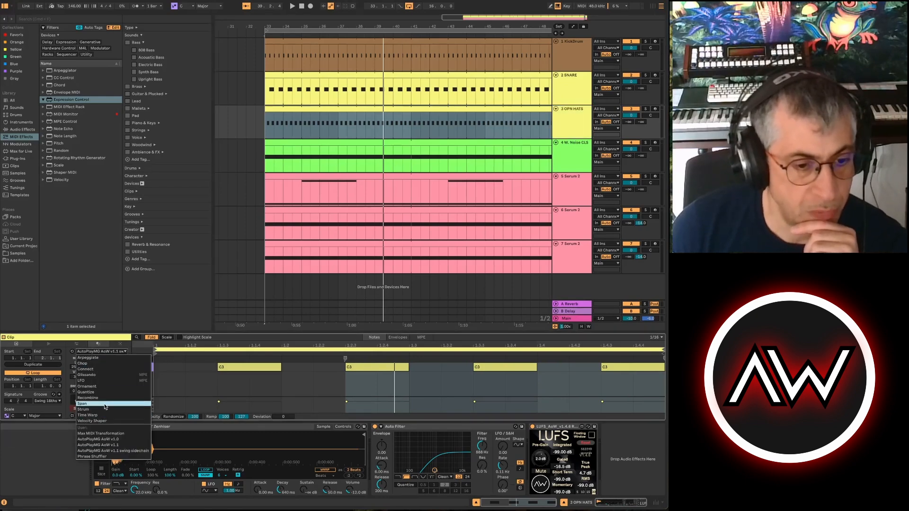
{"action": "mouse_move", "coordinate": [587, 359]}
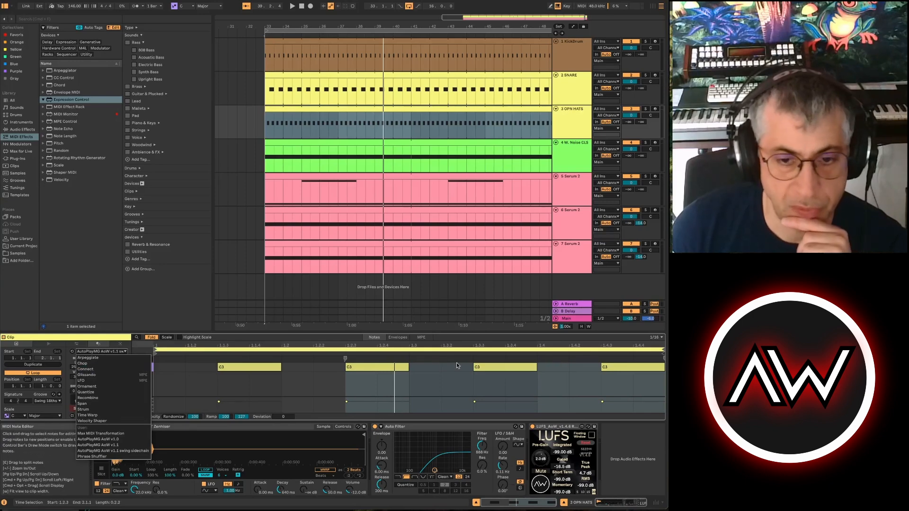
{"action": "mouse_move", "coordinate": [206, 377]}
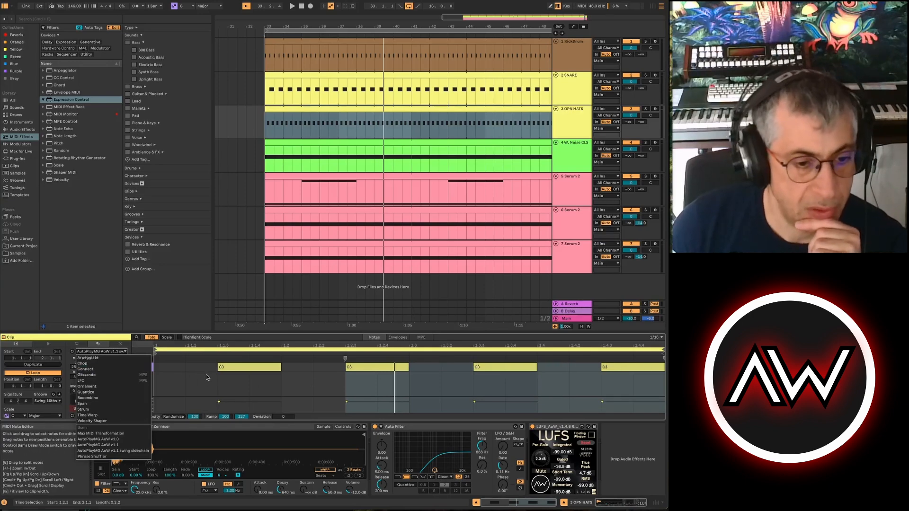
{"action": "mouse_move", "coordinate": [83, 364]}
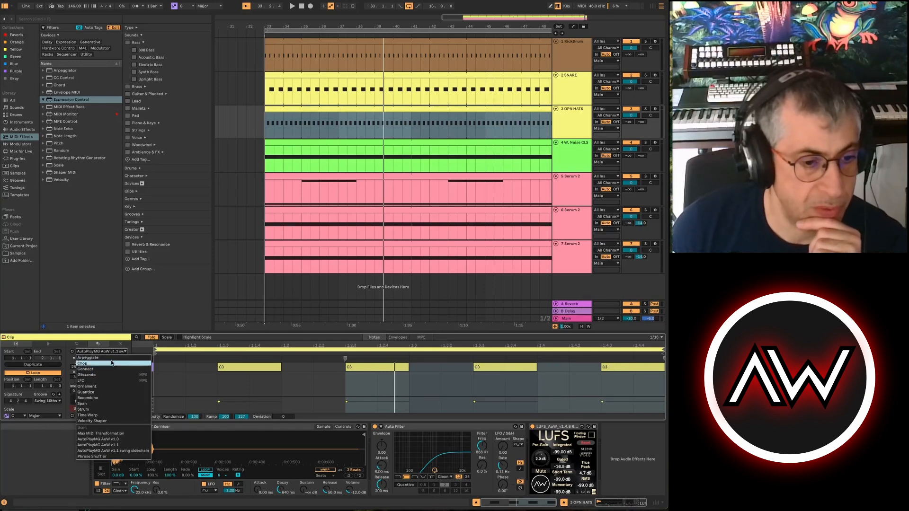
{"action": "mouse_move", "coordinate": [87, 380]}
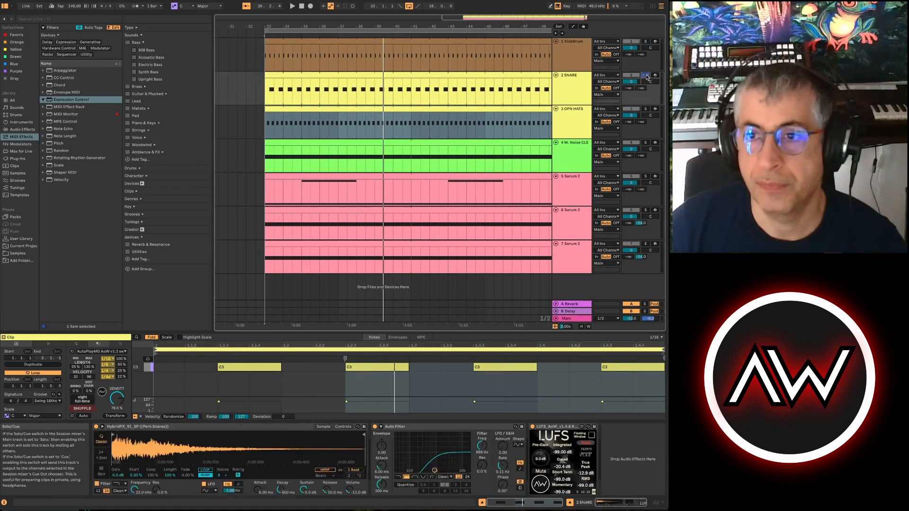
{"action": "left_click", "coordinate": [571, 109]}
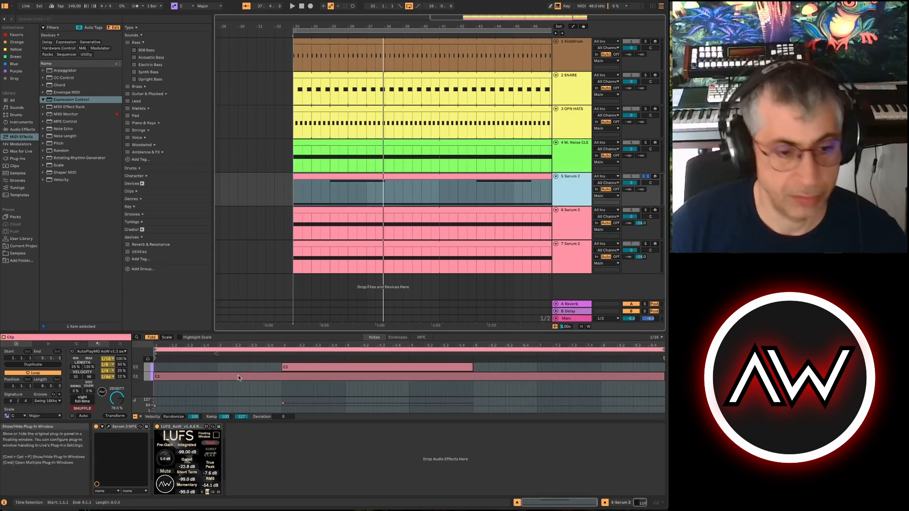
{"action": "left_click", "coordinate": [646, 210]}
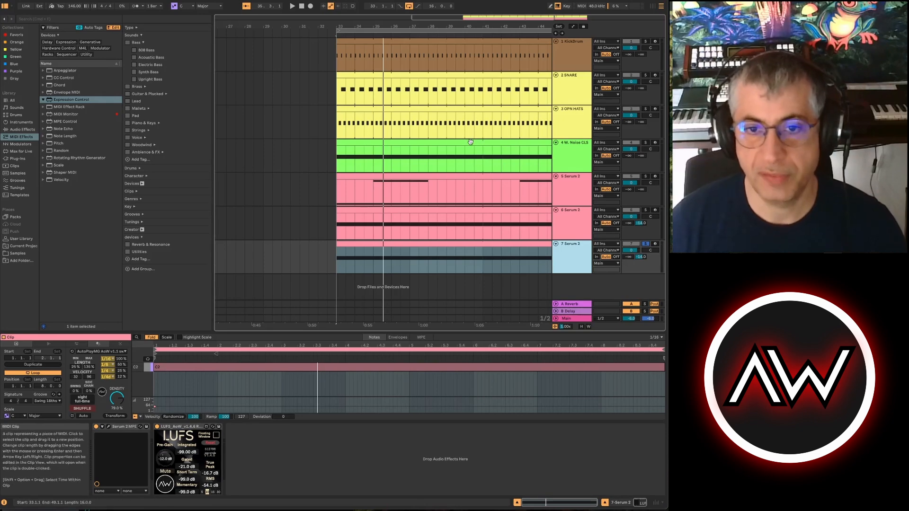
Step: Show the W. Noise CLS clip's long C3 note and list the transformations and generators
{"action": "left_click", "coordinate": [443, 153]}
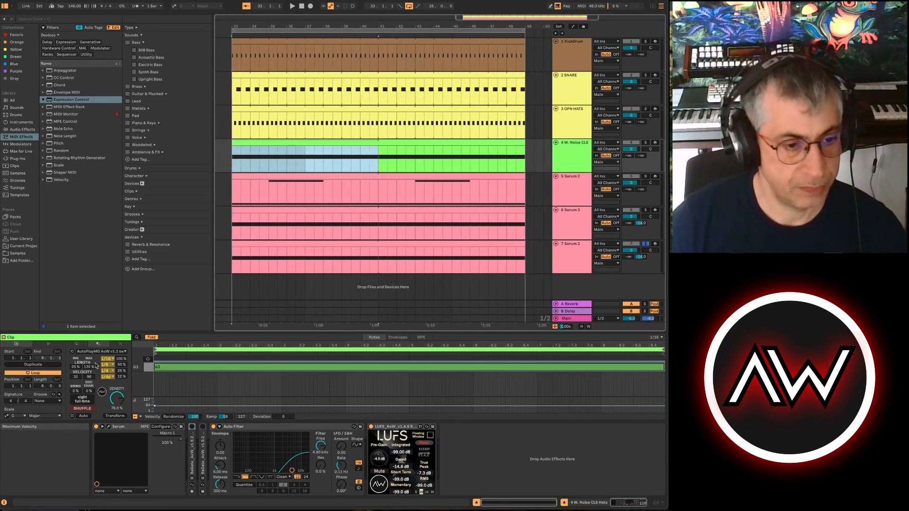
{"action": "left_click", "coordinate": [124, 351]}
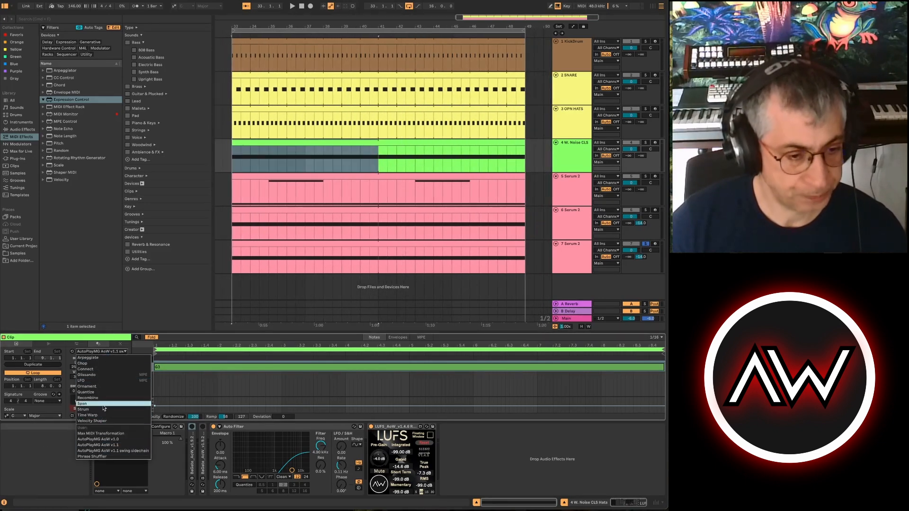
{"action": "mouse_move", "coordinate": [110, 451]}
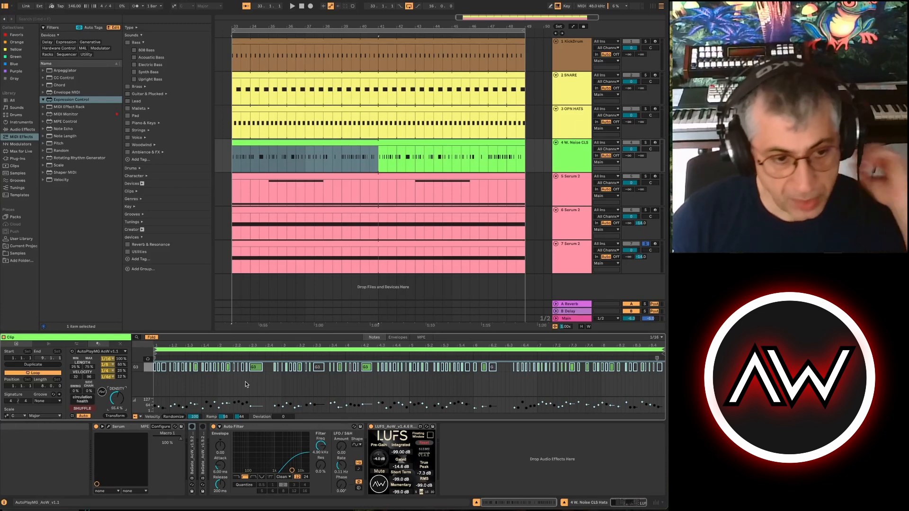
{"action": "mouse_move", "coordinate": [197, 389]}
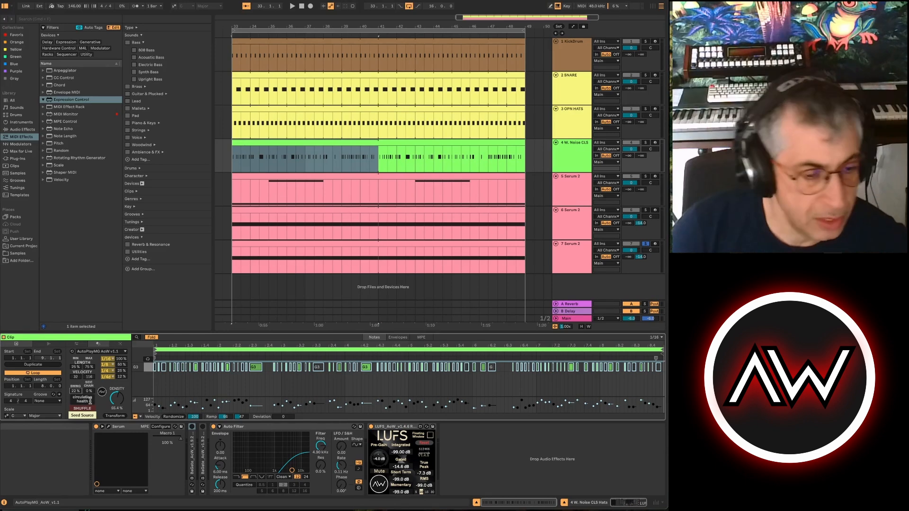
Step: Apply AutoPlayMG to the Noise CLS clip to generate a dense hat pattern
{"action": "left_click", "coordinate": [83, 415]}
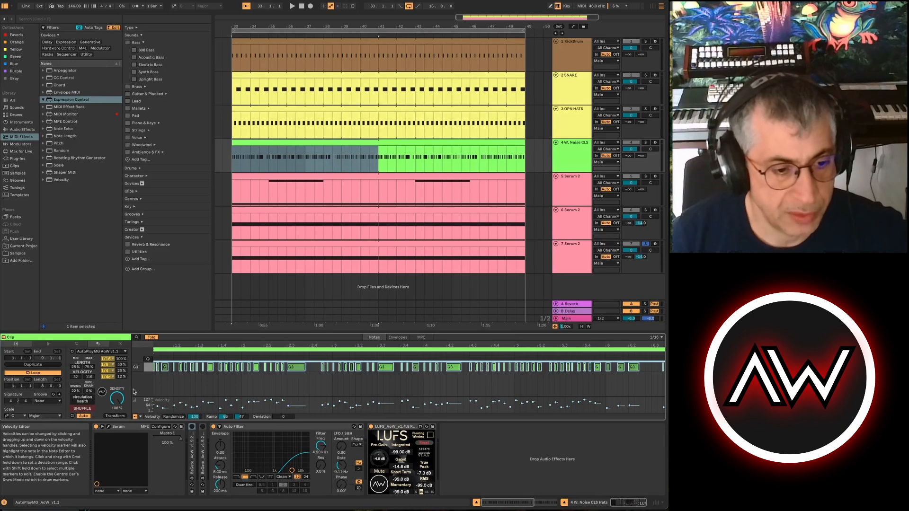
{"action": "left_click", "coordinate": [292, 367]}
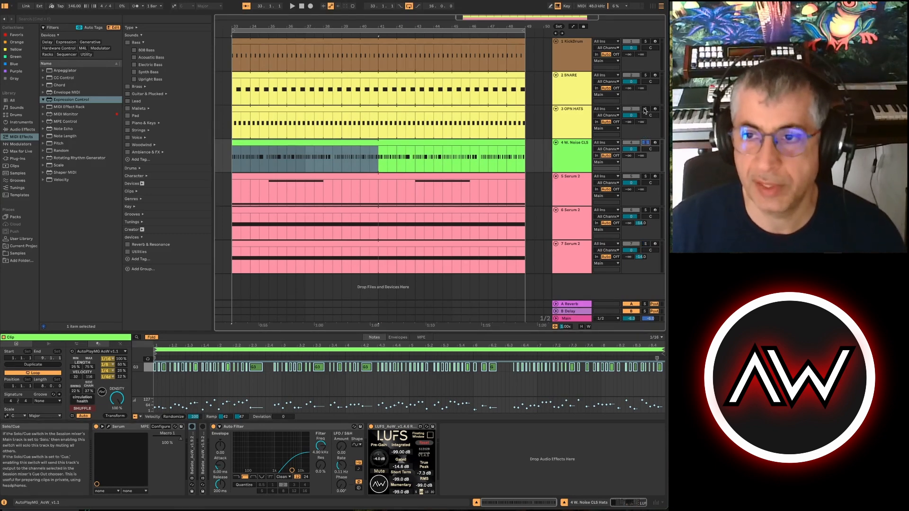
{"action": "left_click", "coordinate": [645, 41]}
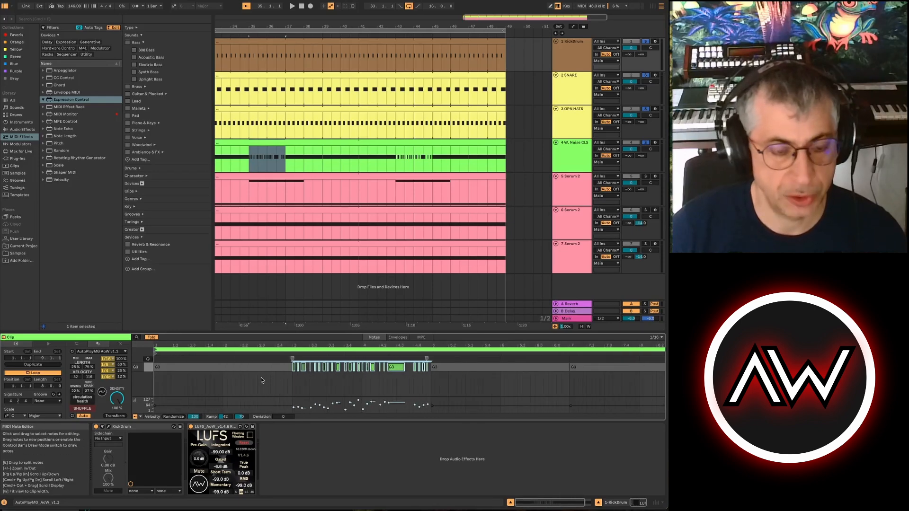
{"action": "mouse_move", "coordinate": [312, 301]}
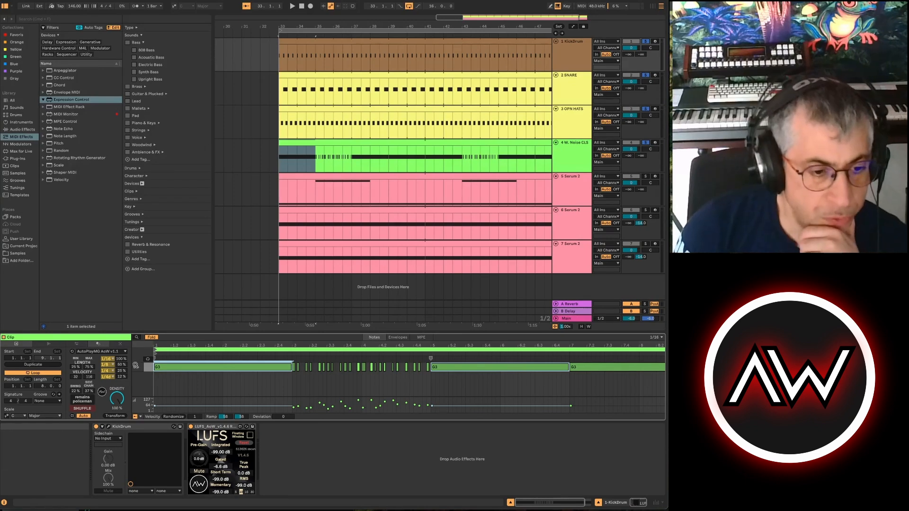
{"action": "mouse_move", "coordinate": [201, 376]}
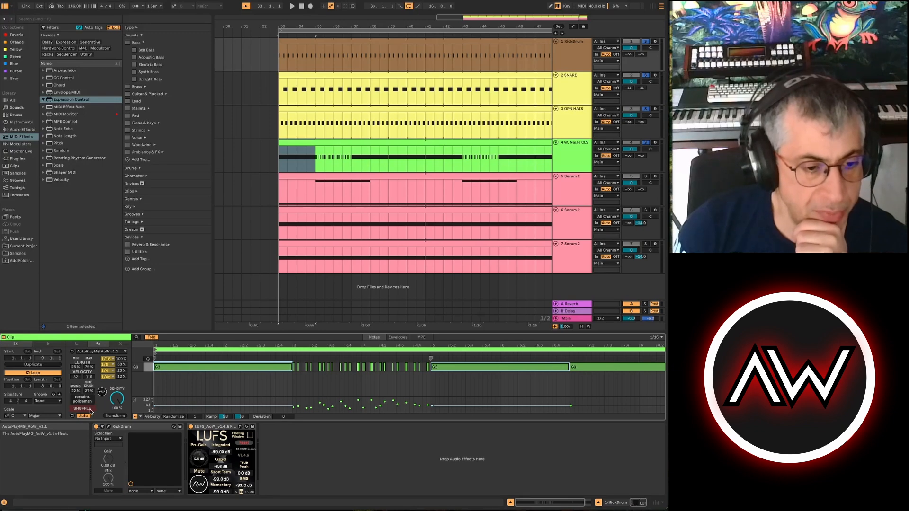
Step: Enable Auto and Shuffle in AutoPlayMG to spread generated notes across the clip
{"action": "left_click", "coordinate": [203, 366]}
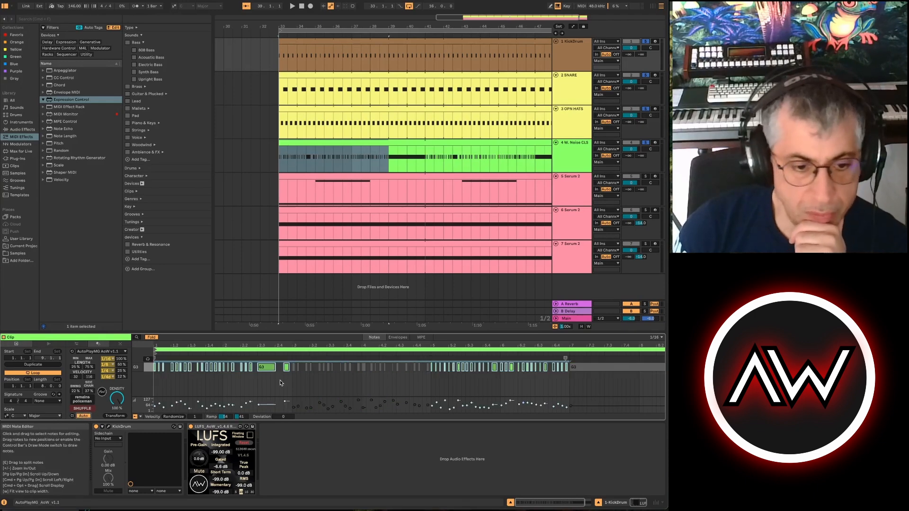
{"action": "mouse_move", "coordinate": [83, 416]}
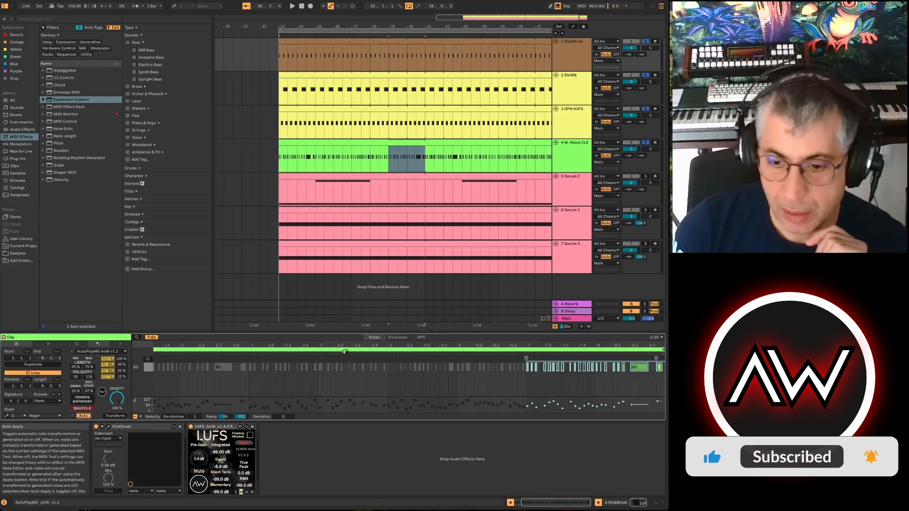
{"action": "mouse_move", "coordinate": [479, 377]}
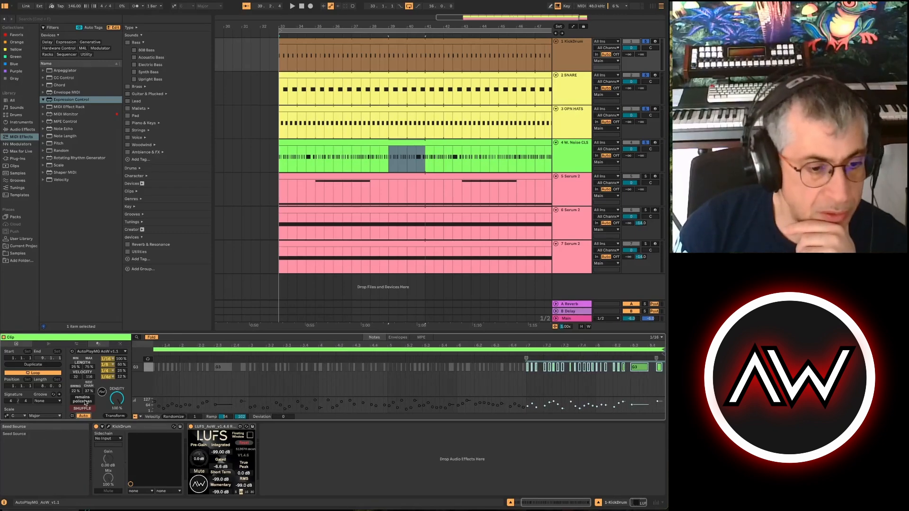
Step: Roll a new AutoPlayMG seed to regenerate the kick groove
{"action": "left_click", "coordinate": [82, 408]}
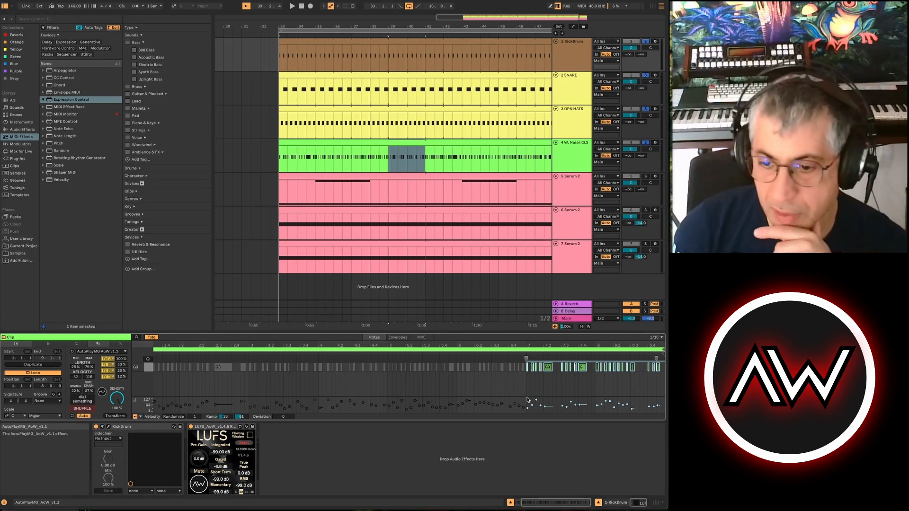
{"action": "mouse_move", "coordinate": [428, 382]}
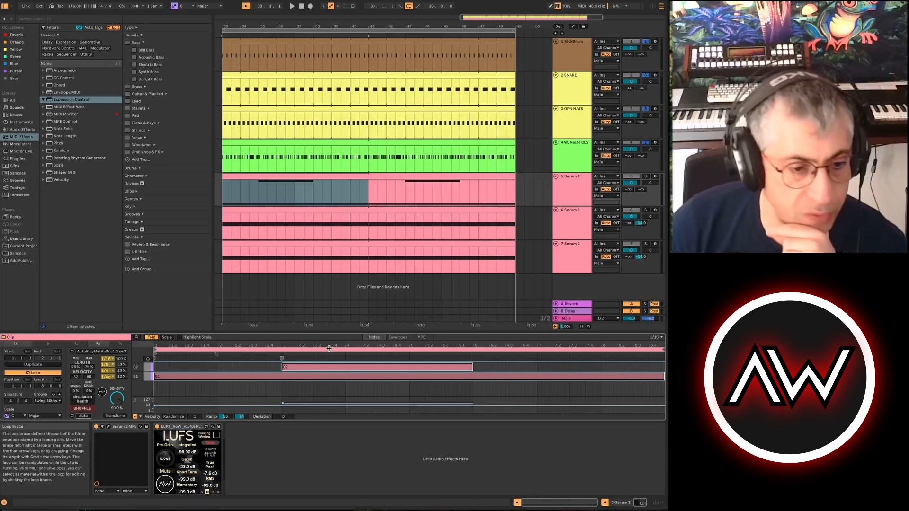
Step: Generate a Swing 16ths pattern from the first Serum 2 clip's long notes
{"action": "left_click", "coordinate": [83, 416]}
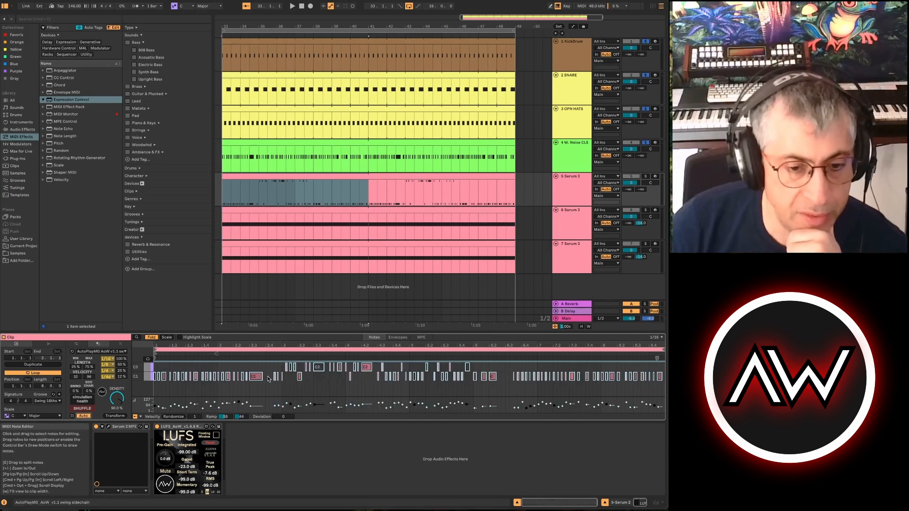
{"action": "mouse_move", "coordinate": [479, 383]}
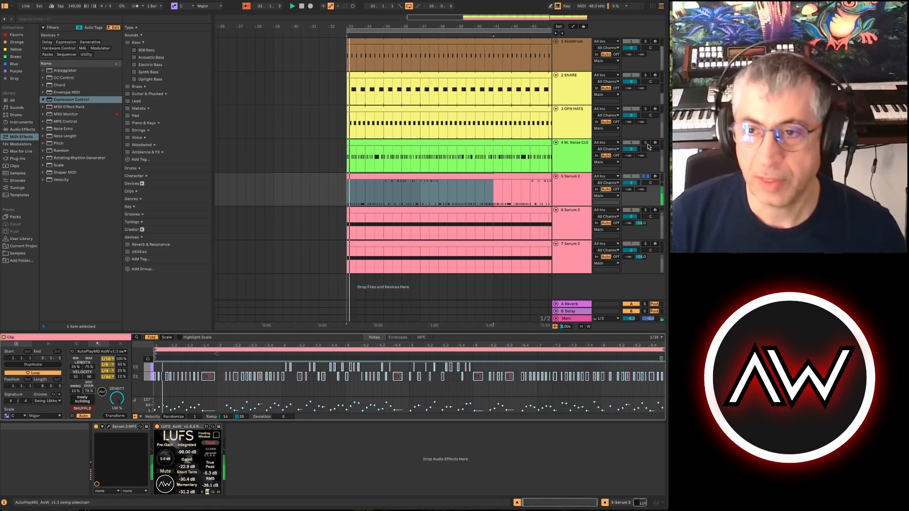
Step: Show track 6 Serum 2's single long-note clip in the Clip View
{"action": "left_click", "coordinate": [645, 41]}
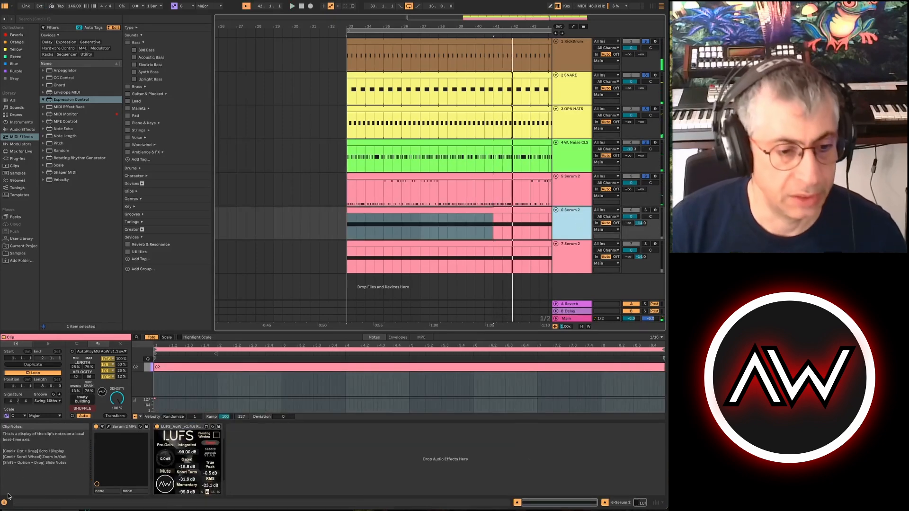
{"action": "mouse_move", "coordinate": [599, 265]}
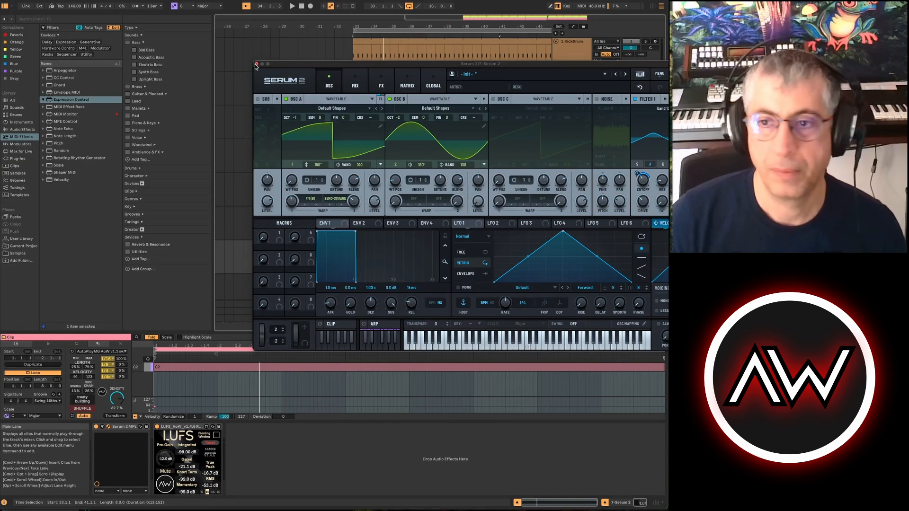
Step: Close and reopen track 7's Serum 2 window over its generated clip
{"action": "left_click", "coordinate": [255, 64]}
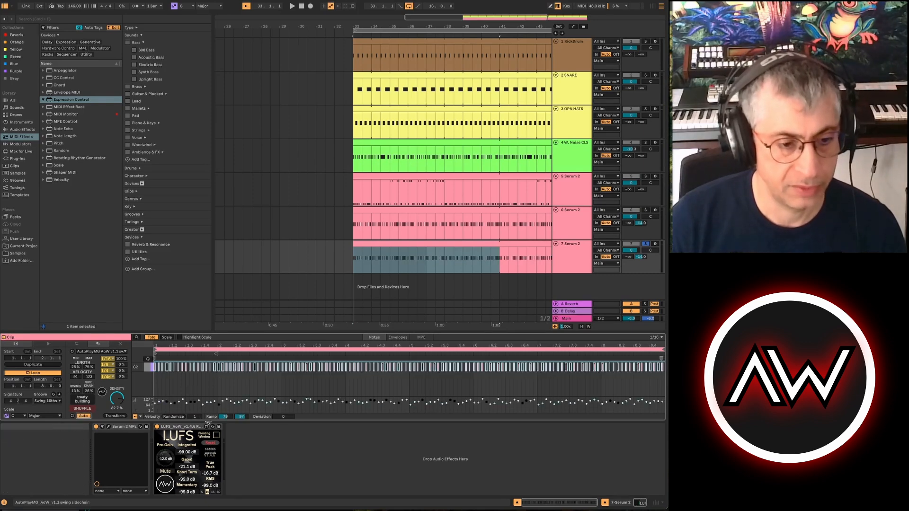
{"action": "left_click", "coordinate": [293, 5]}
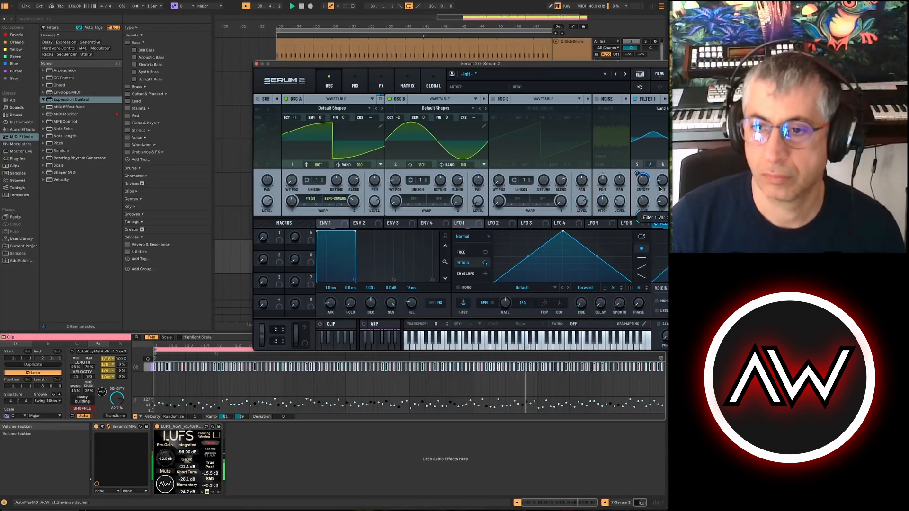
Step: Close the Serum 2 window and show track 6 Serum 2's generated notes
{"action": "left_click", "coordinate": [258, 64]}
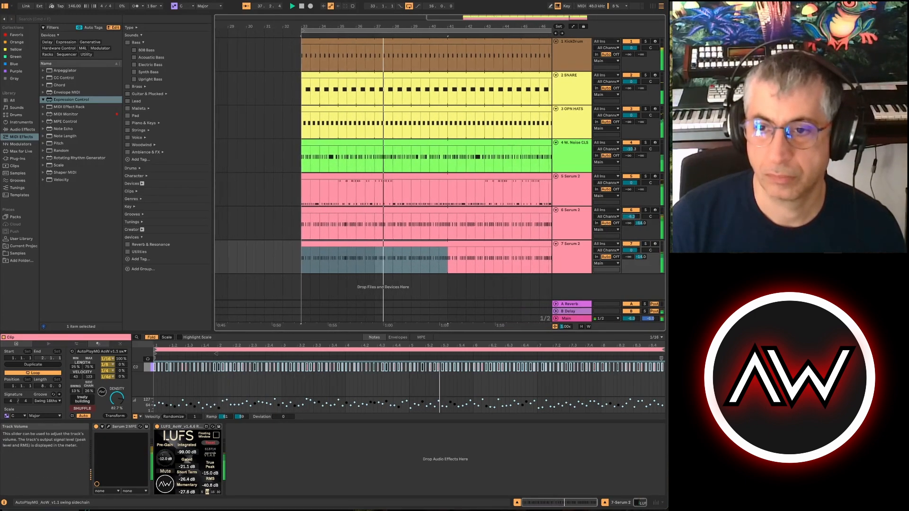
{"action": "scroll", "scroll_direction": "right", "scroll_amount": 3}
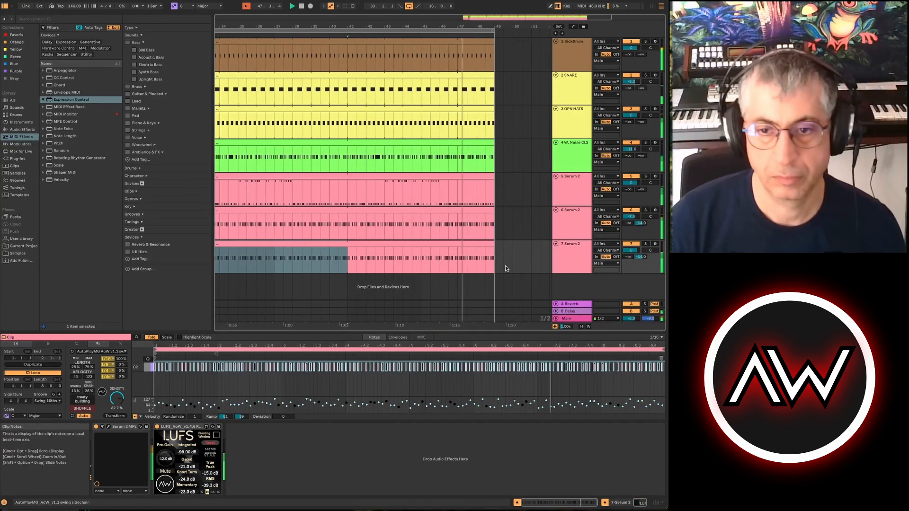
{"action": "left_click", "coordinate": [461, 262]}
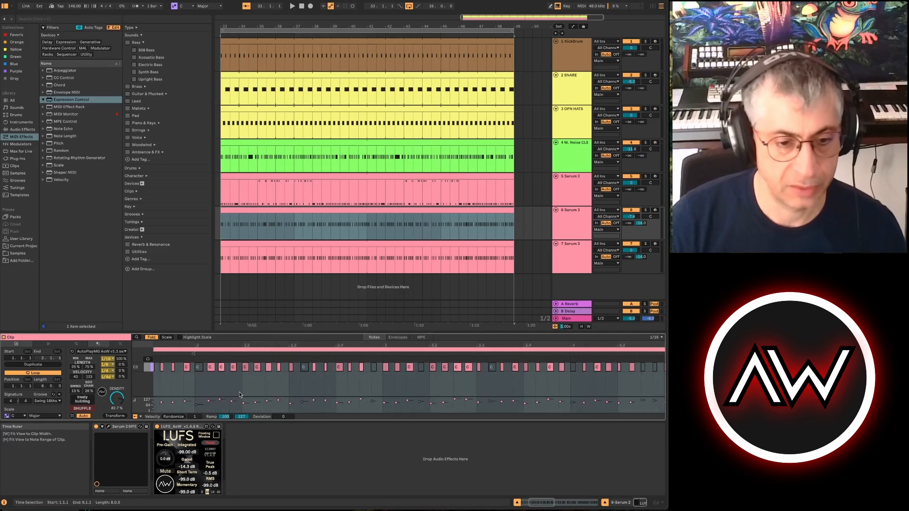
{"action": "mouse_move", "coordinate": [421, 369]}
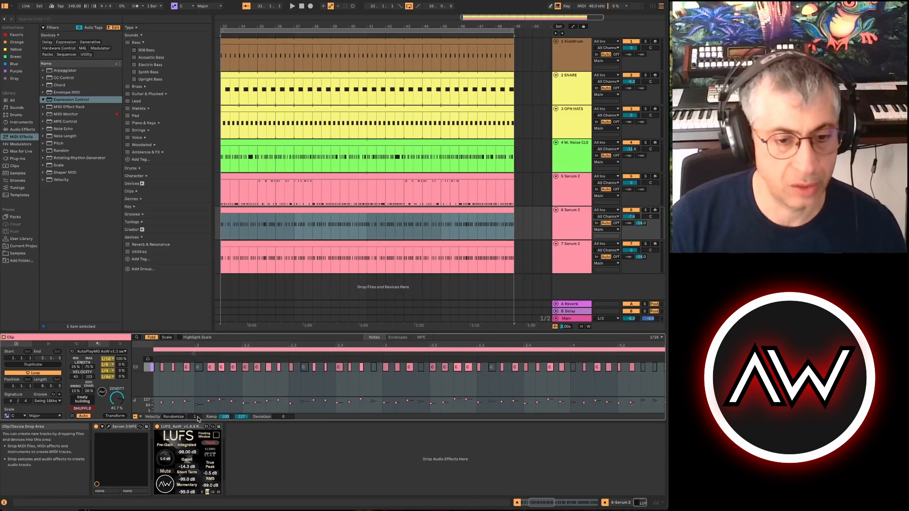
Step: Show the dense generated notes of the Serum 2 clip in the editor
{"action": "left_click", "coordinate": [567, 259]}
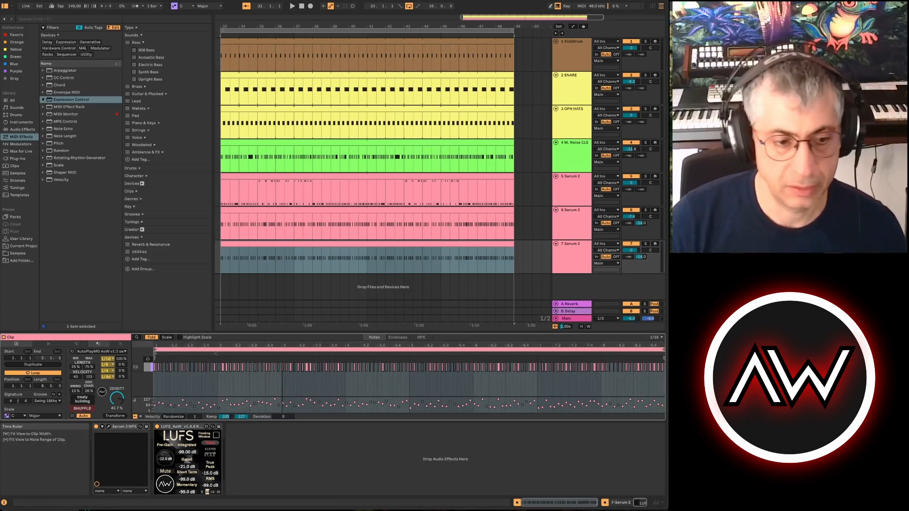
{"action": "mouse_move", "coordinate": [83, 416]}
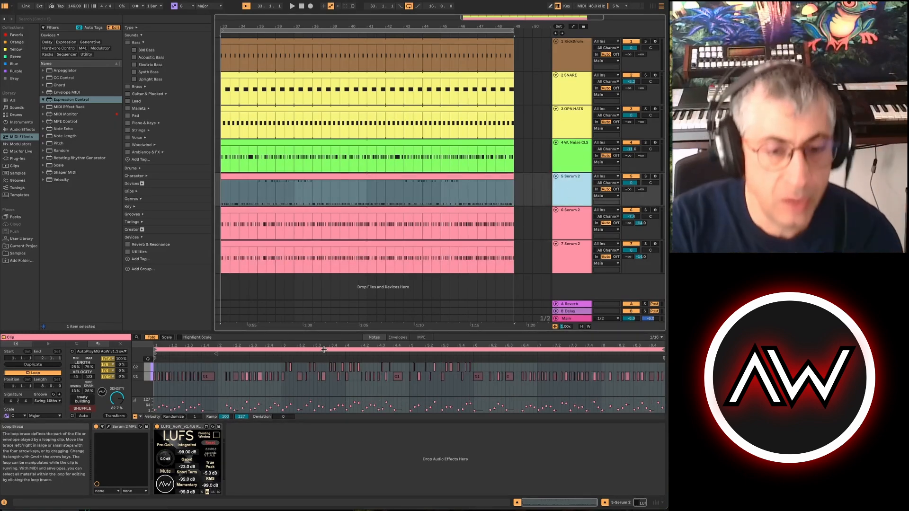
{"action": "left_click", "coordinate": [222, 371]}
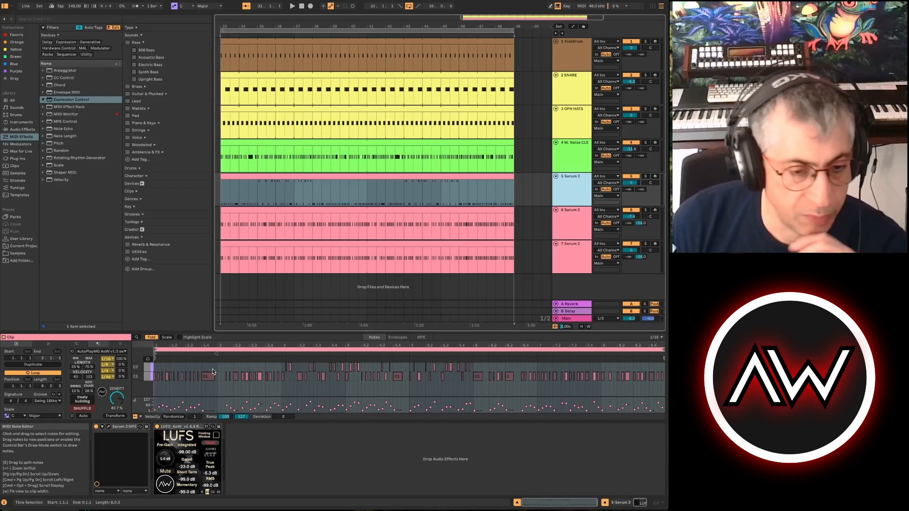
{"action": "mouse_move", "coordinate": [244, 371]}
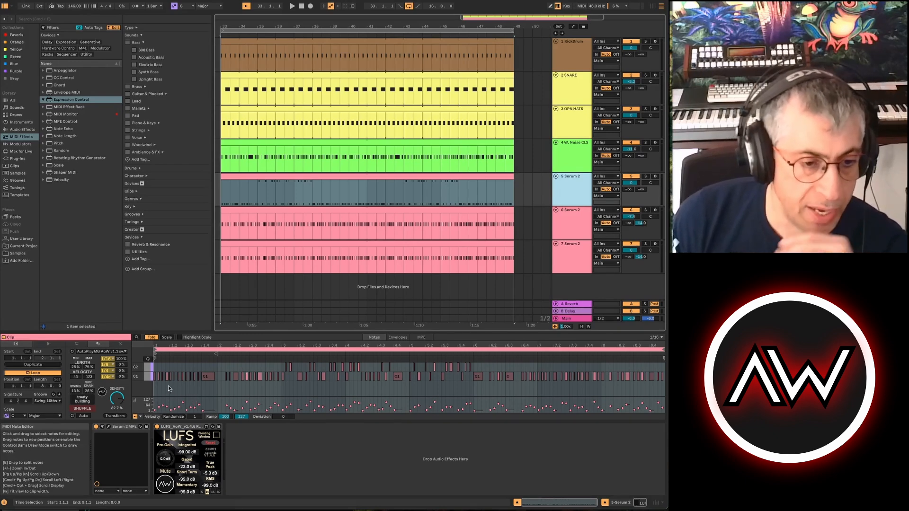
{"action": "mouse_move", "coordinate": [145, 368]}
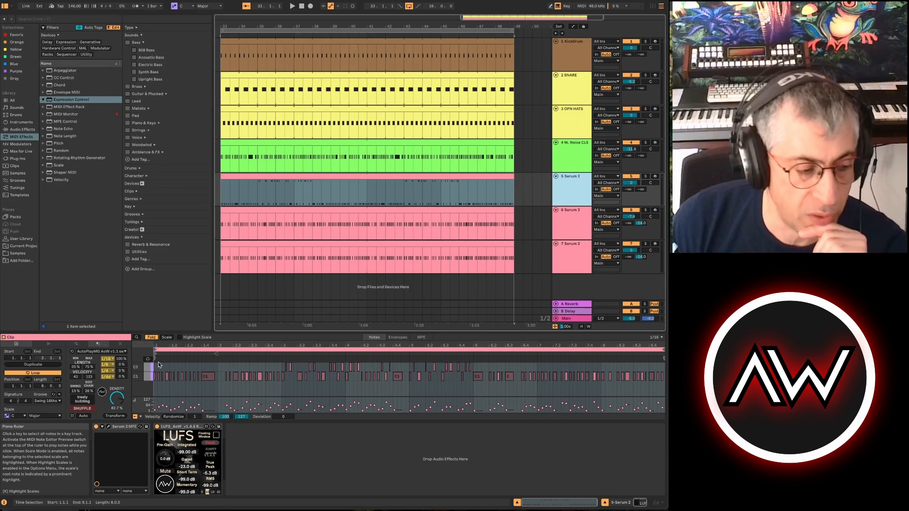
{"action": "mouse_move", "coordinate": [284, 365]}
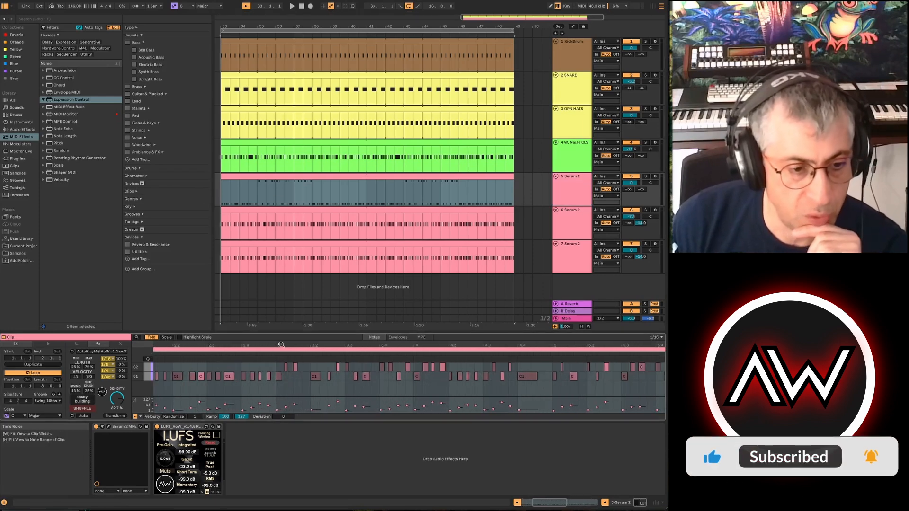
Step: Open the Serum 2 synth window for track 5 beside its overlapping clip notes
{"action": "left_click", "coordinate": [276, 389]}
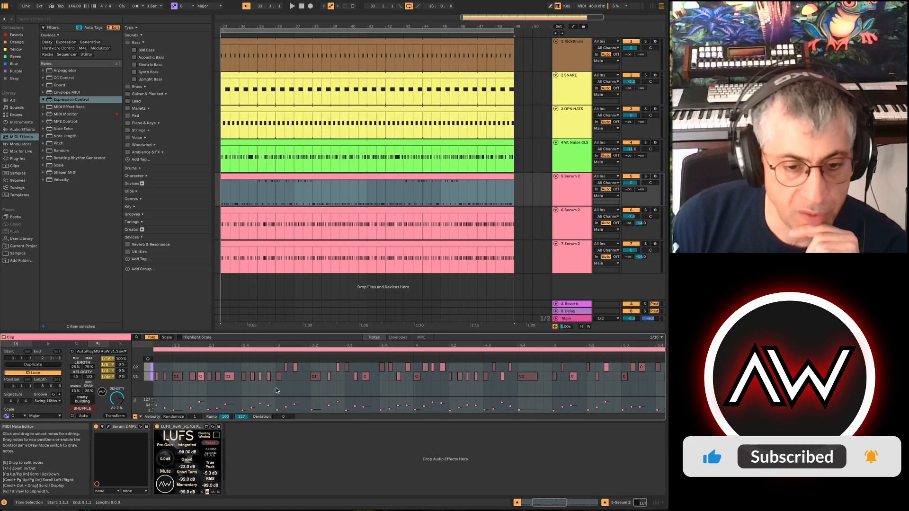
{"action": "left_click", "coordinate": [289, 375]}
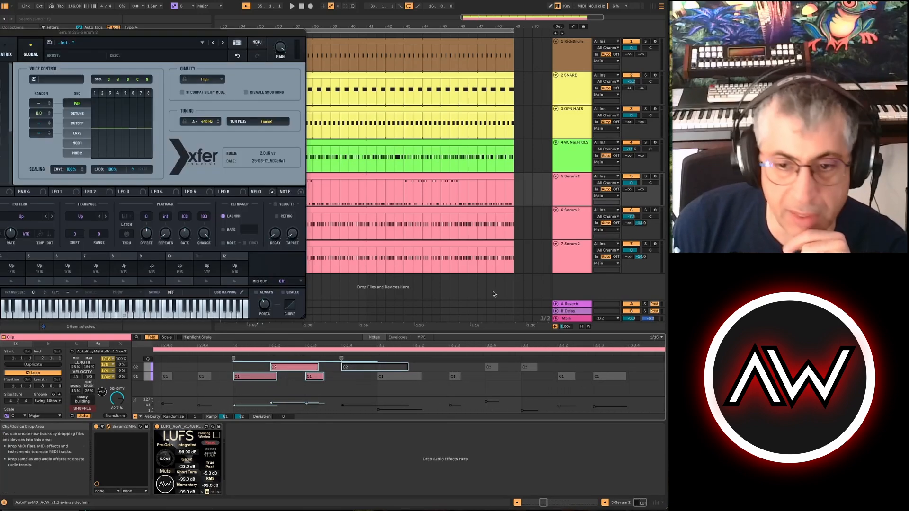
{"action": "mouse_move", "coordinate": [257, 295]}
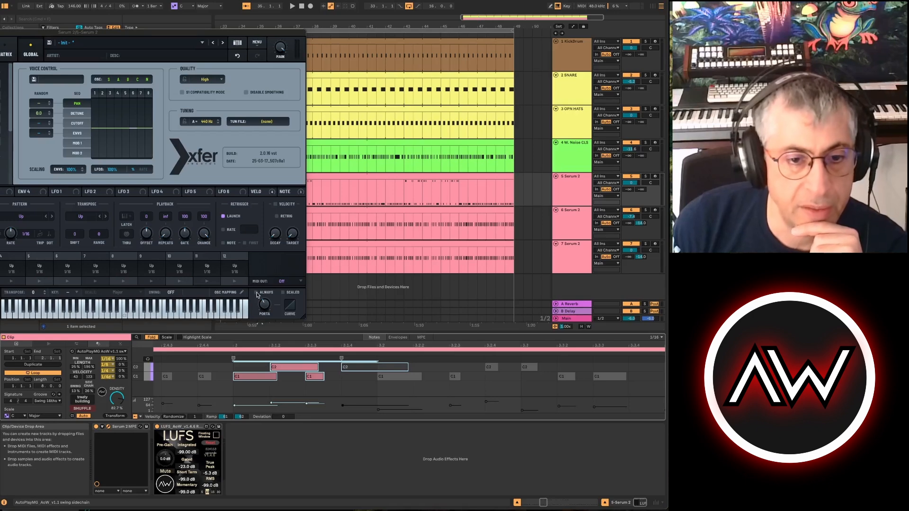